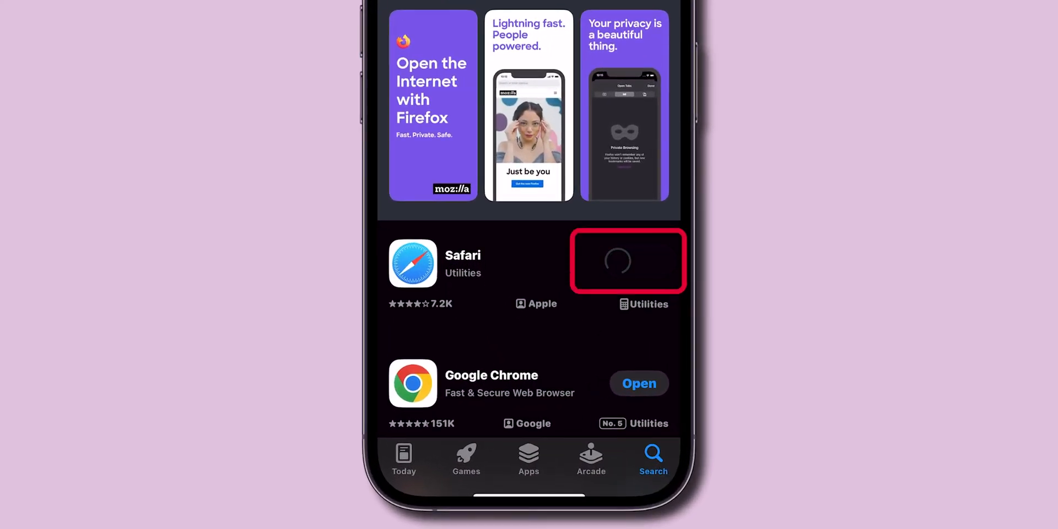
# Launch Safari from its App Store listing so the Favourites start page appears.
pyautogui.click(617, 262)
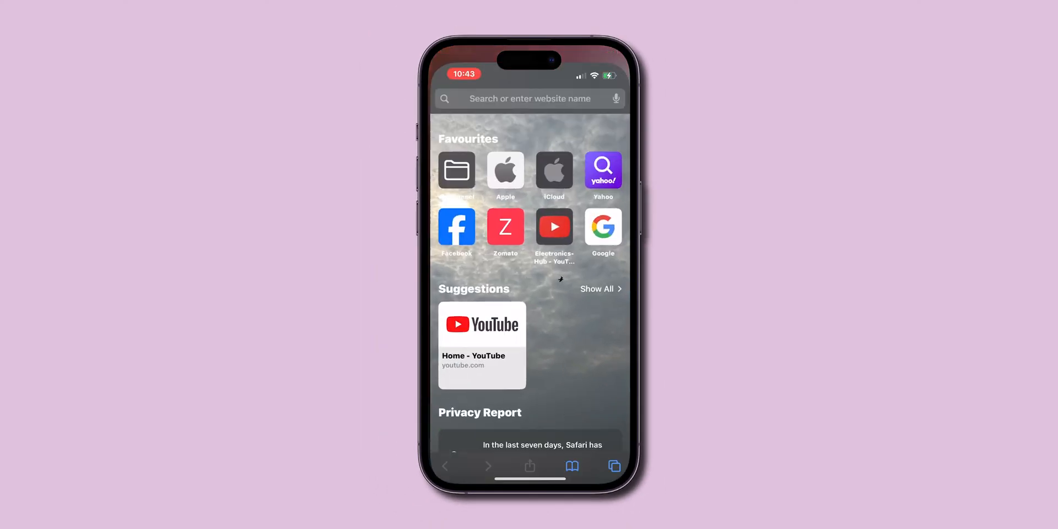
# Enter 'youtu' in the address bar and load the YouTube site suggestion.
pyautogui.write('youtu')
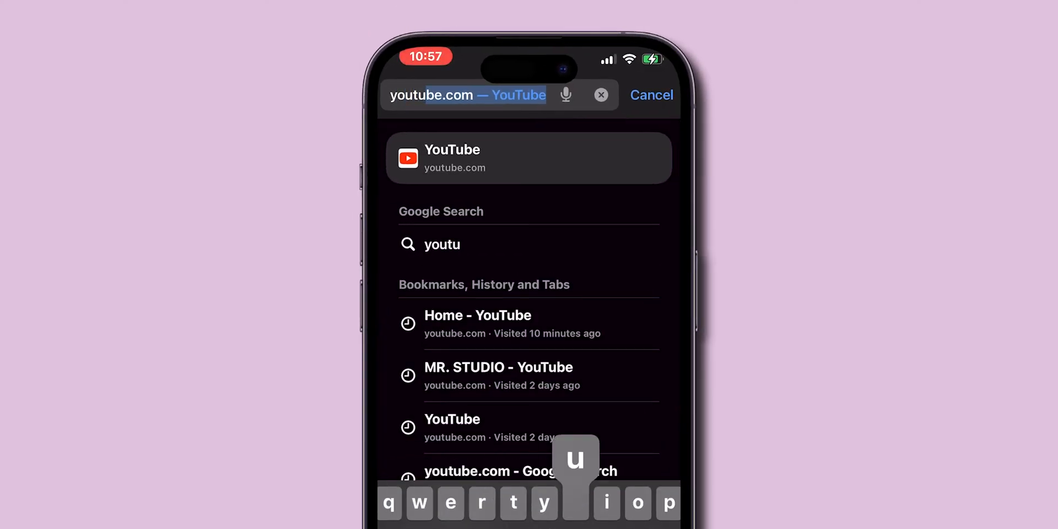
pyautogui.click(530, 158)
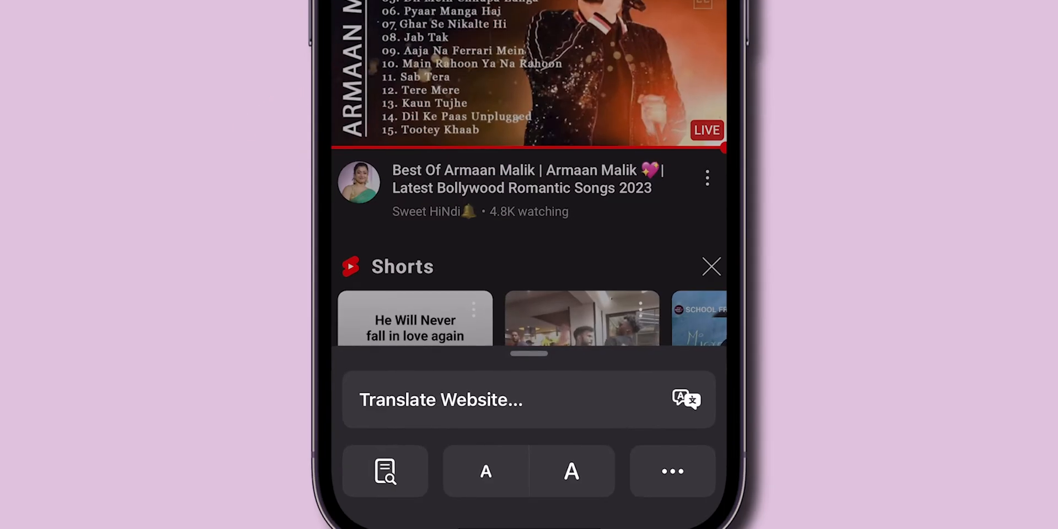
# Reveal the extra website options from YouTube's page menu.
pyautogui.click(672, 471)
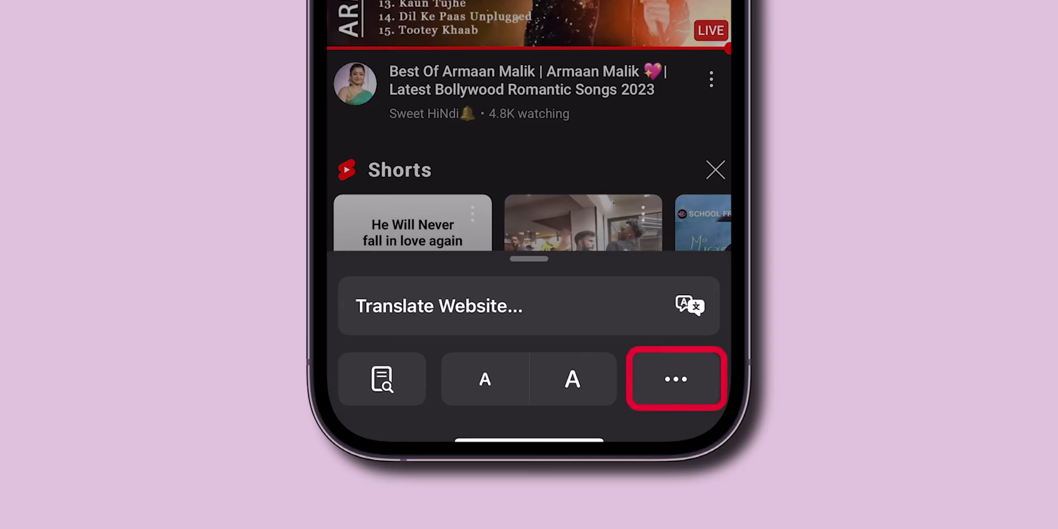
pyautogui.click(676, 379)
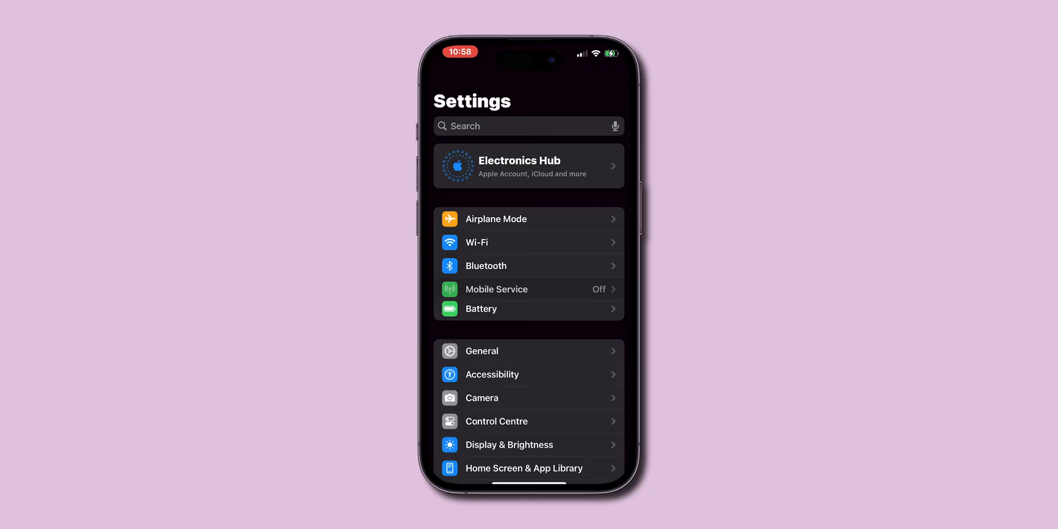
# Reach Safari's settings page through the Apps list in Settings.
pyautogui.scroll(-3)
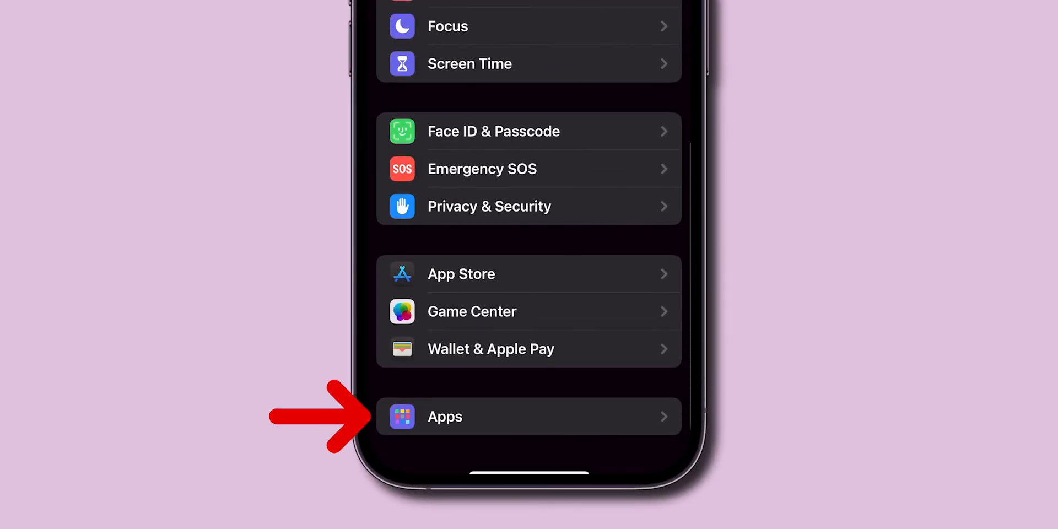
pyautogui.click(528, 417)
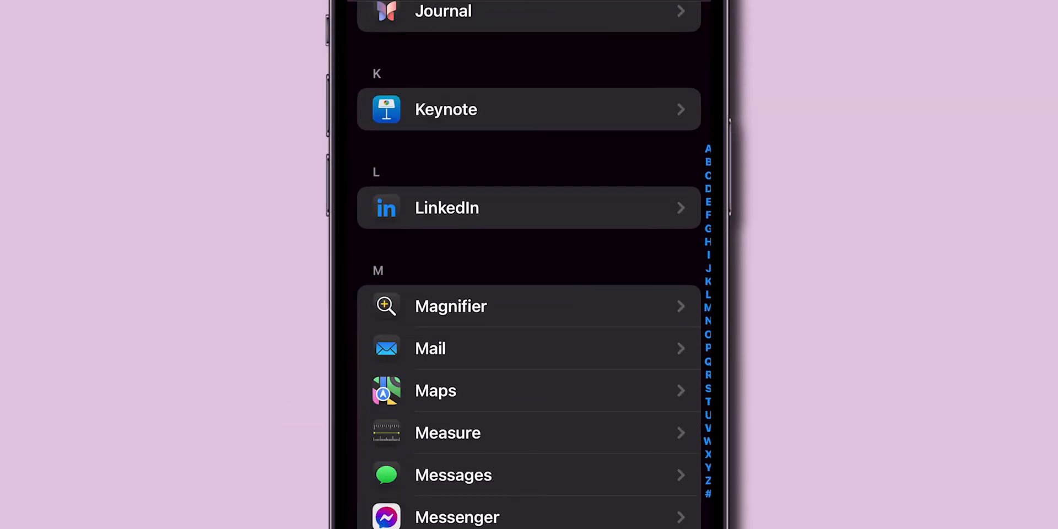
pyautogui.scroll(-3)
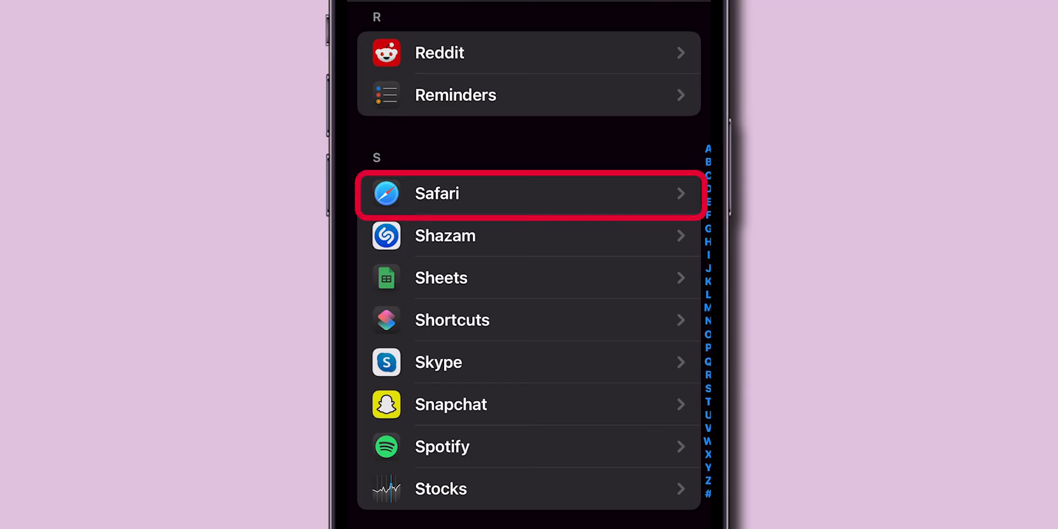
pyautogui.click(530, 194)
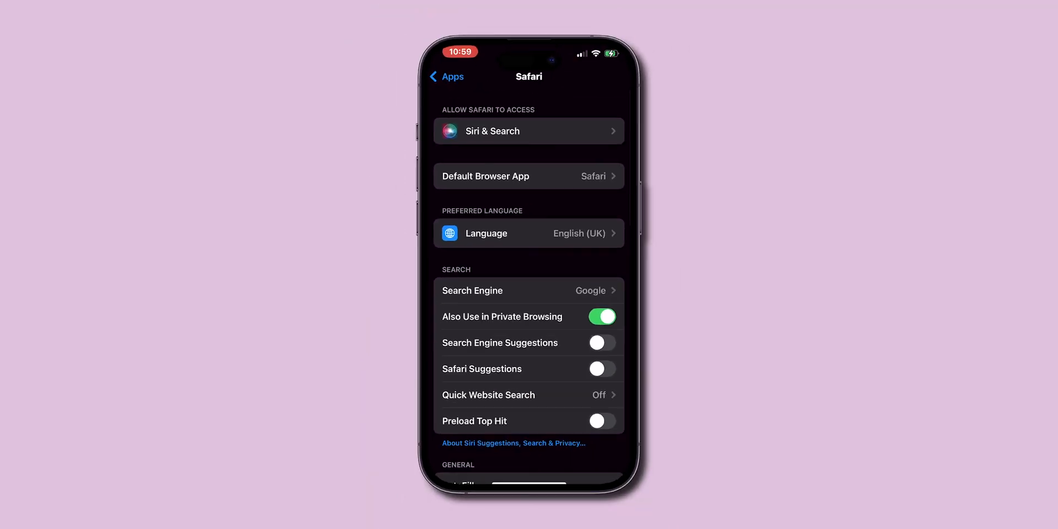
# Scroll through Safari's settings before heading back to the Home Screen.
pyautogui.scroll(-3)
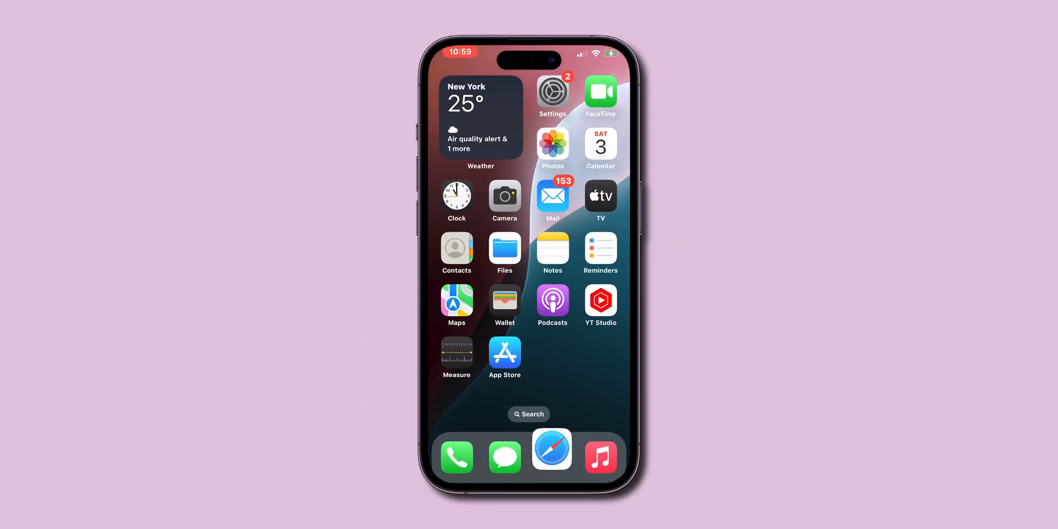
# Relaunch Safari from the dock and go to youtube.com for the desktop site.
pyautogui.click(551, 449)
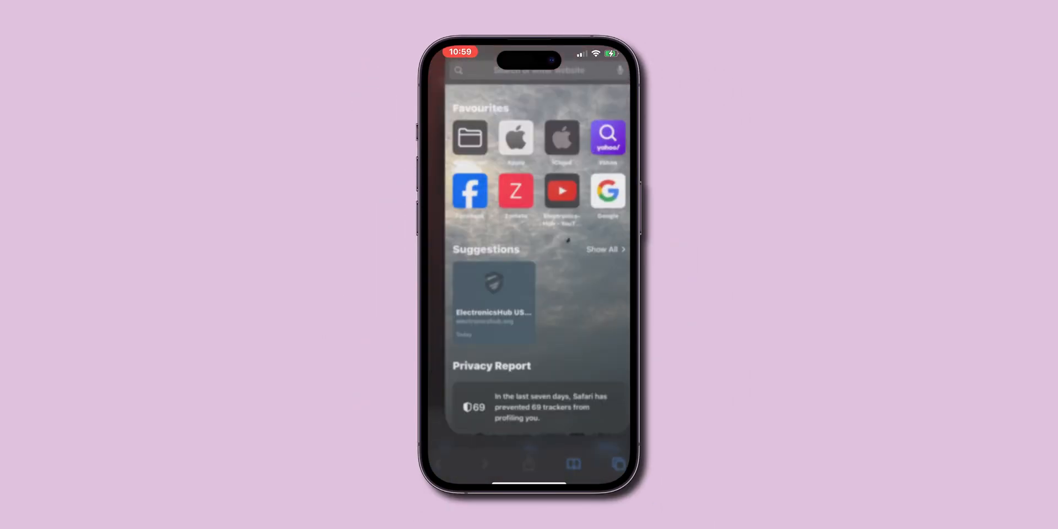
pyautogui.write('youtube')
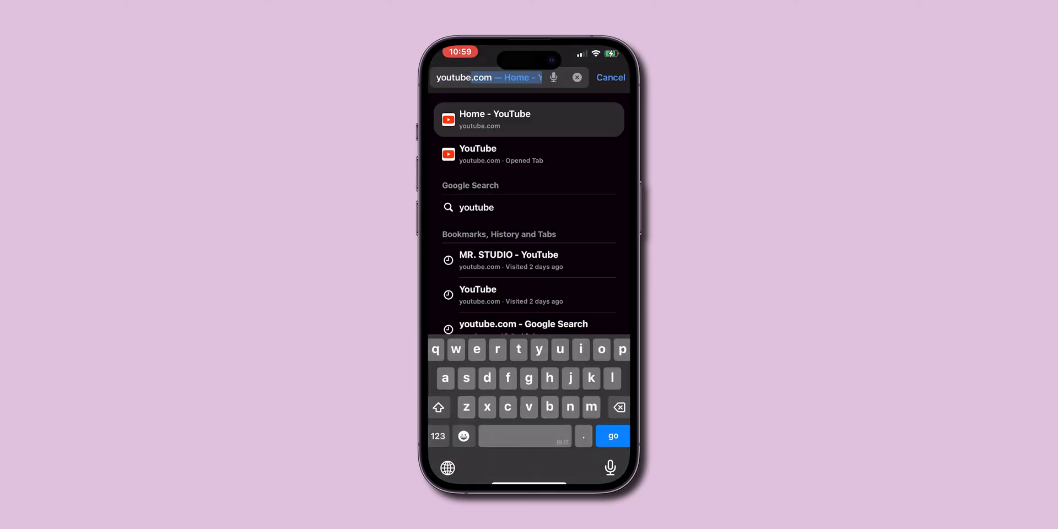
pyautogui.click(528, 119)
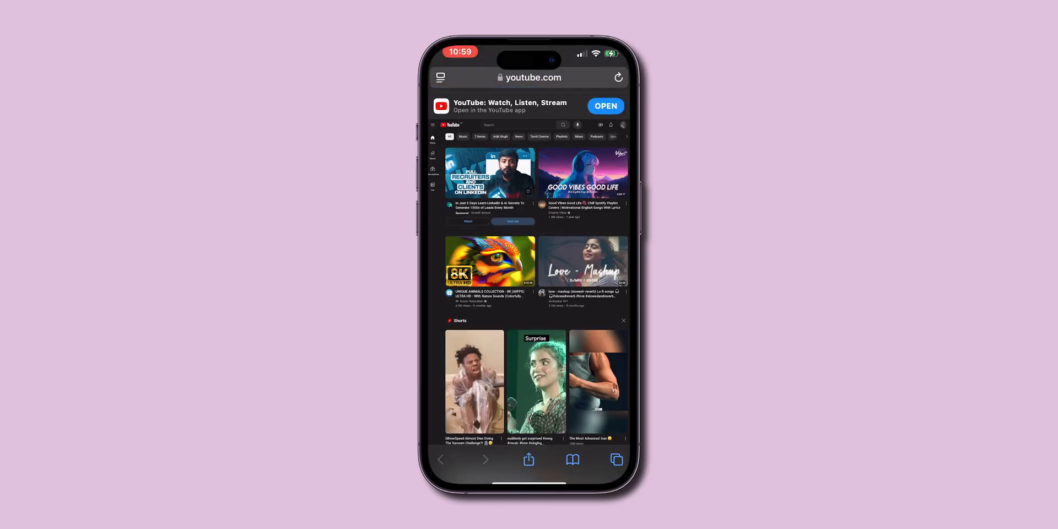